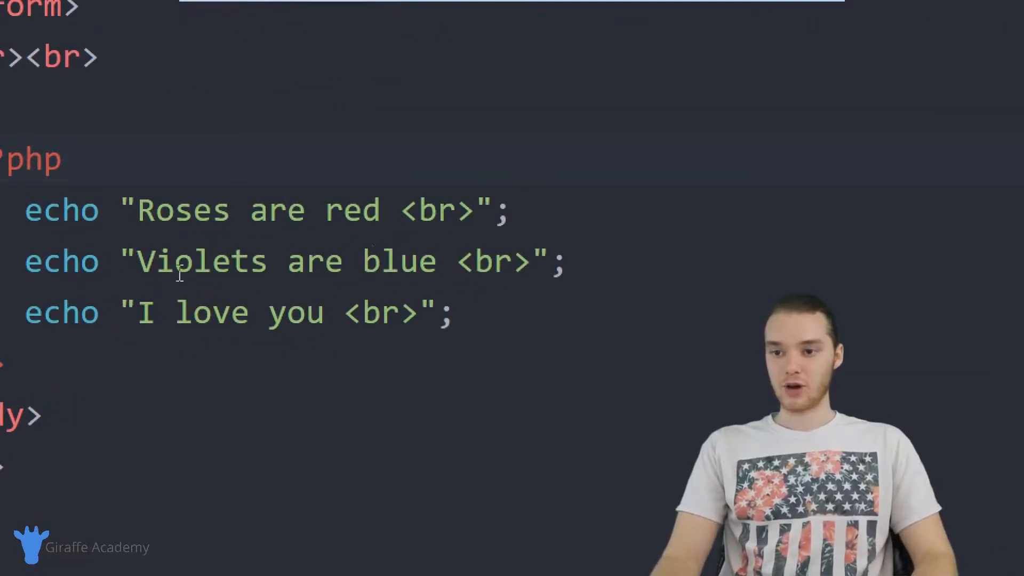
pyautogui.moveTo(384, 381)
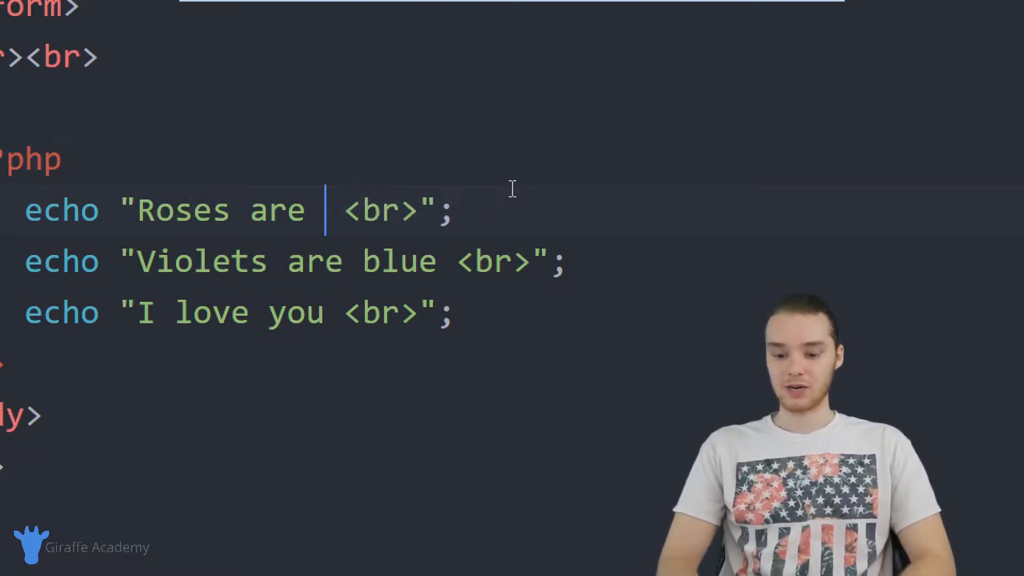
# Replace red, Violets and you in the echo strings with {color}, {plural noun} and {celebrity}
pyautogui.write('{col')
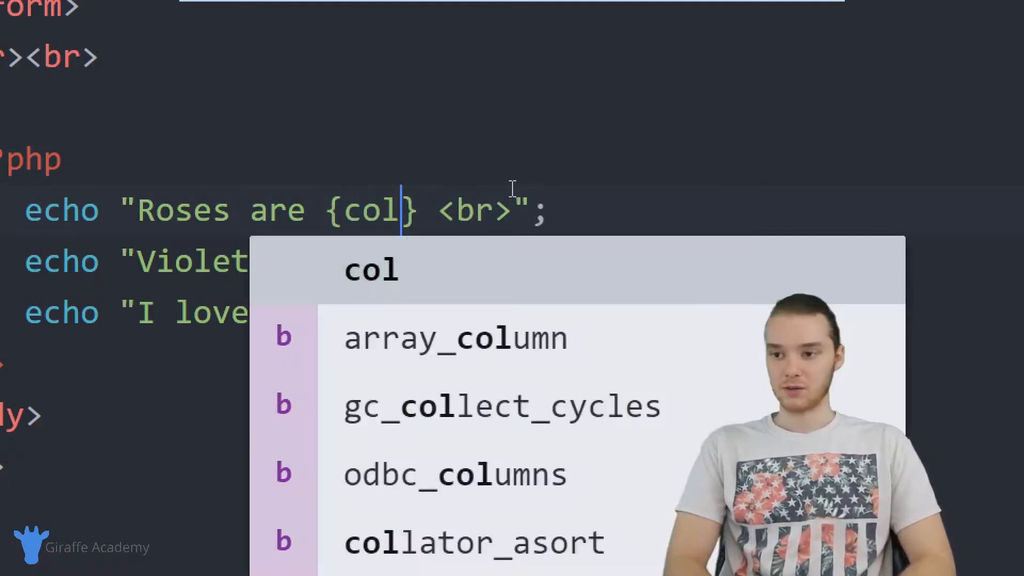
pyautogui.write('or')
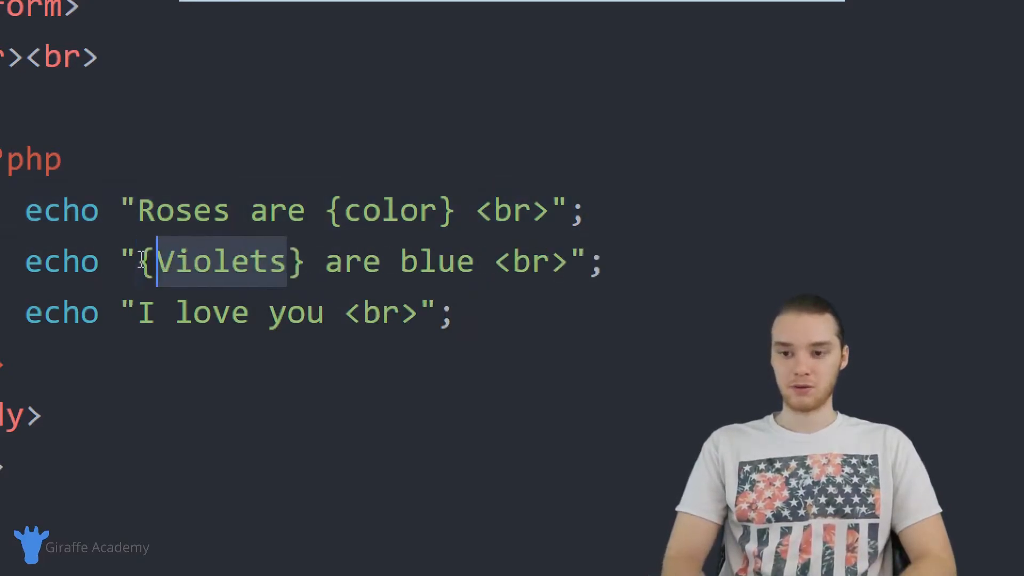
pyautogui.write('plural noun')
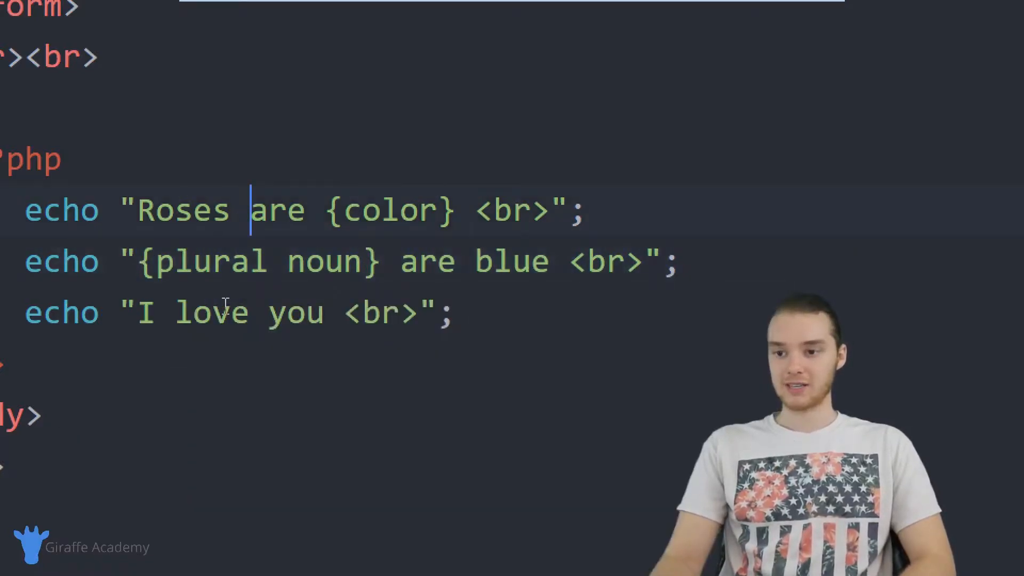
pyautogui.doubleClick(296, 312)
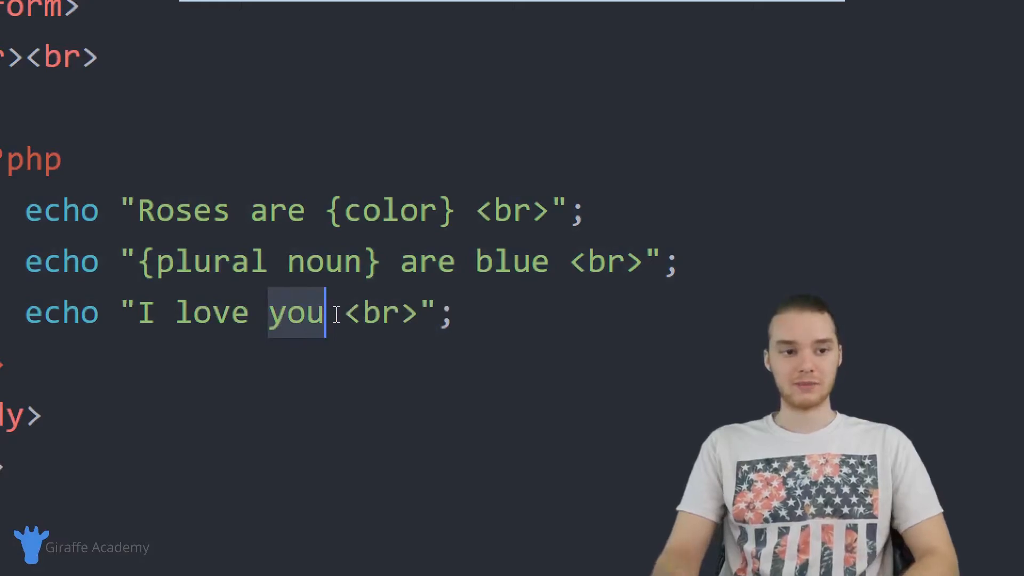
pyautogui.write('{ce;e}')
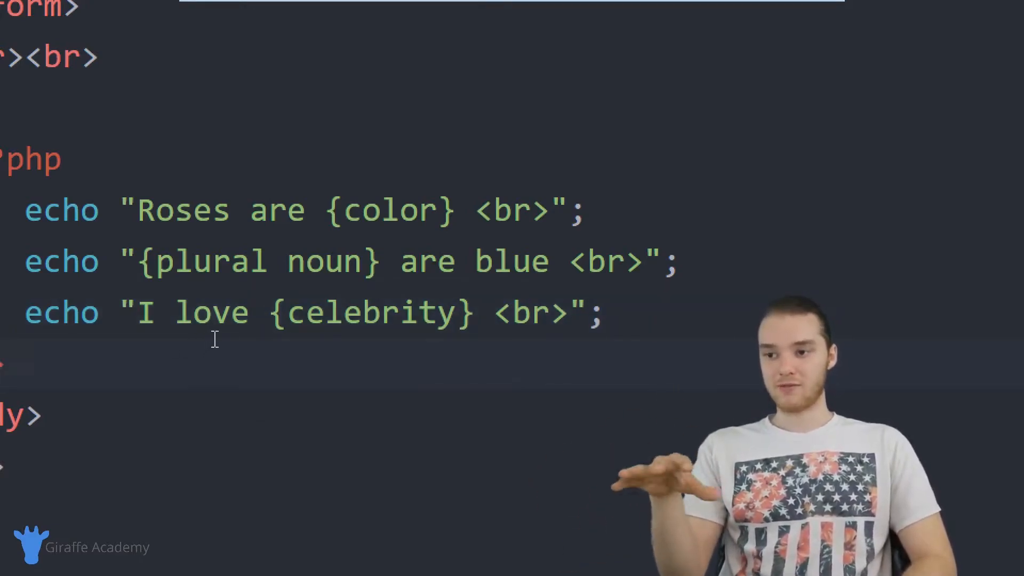
pyautogui.click(26, 366)
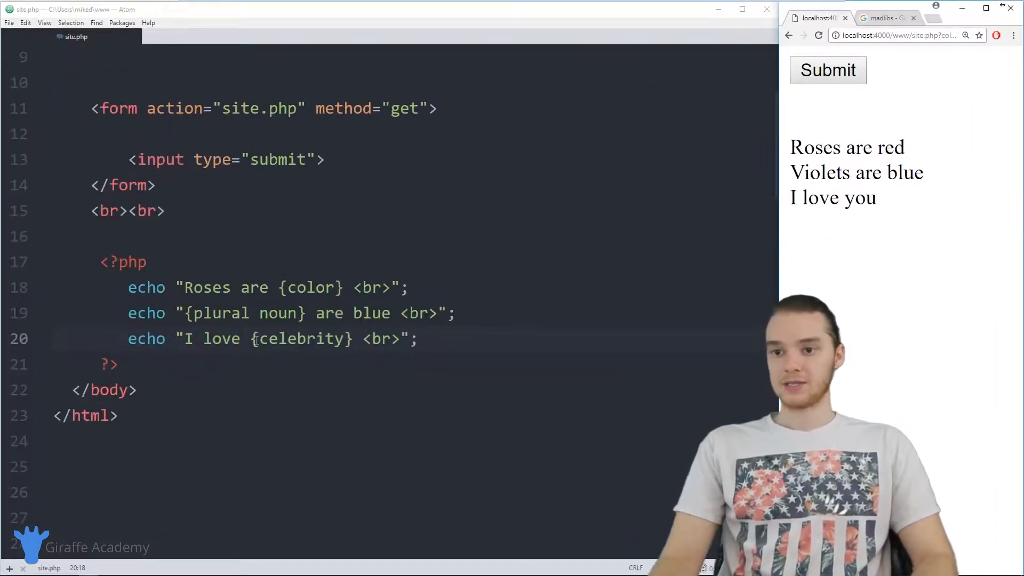
pyautogui.click(255, 340)
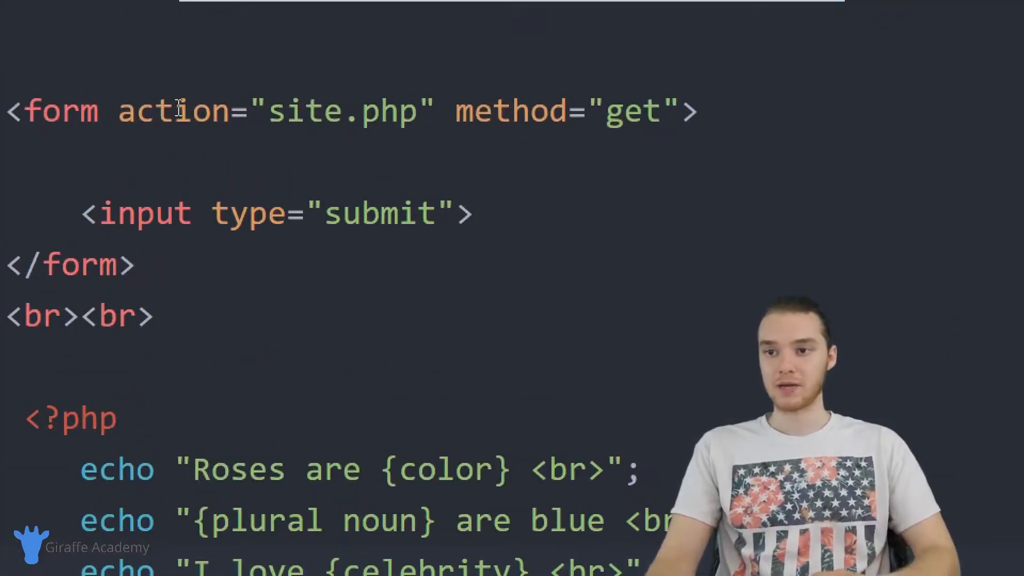
pyautogui.doubleClick(342, 111)
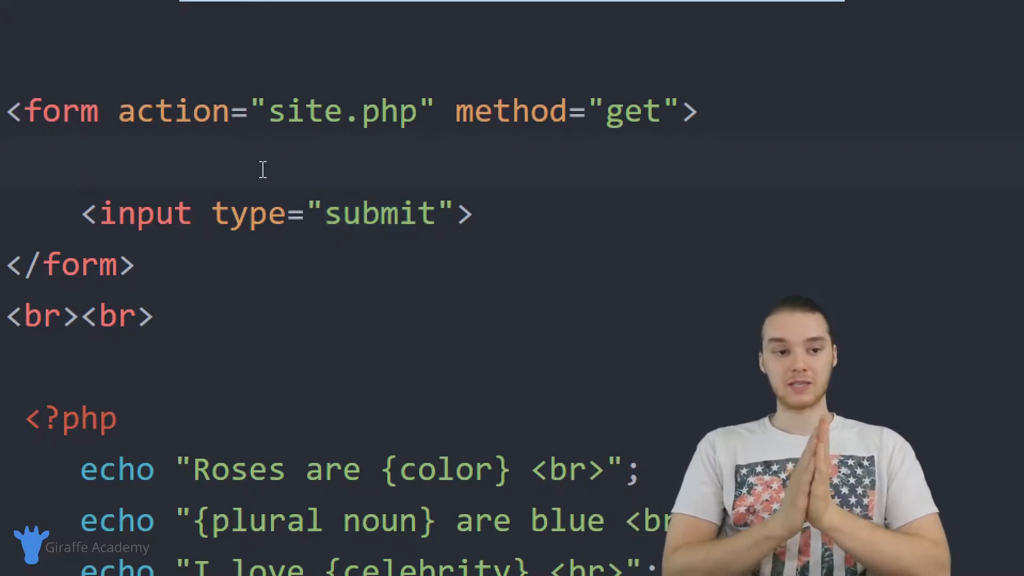
pyautogui.click(85, 163)
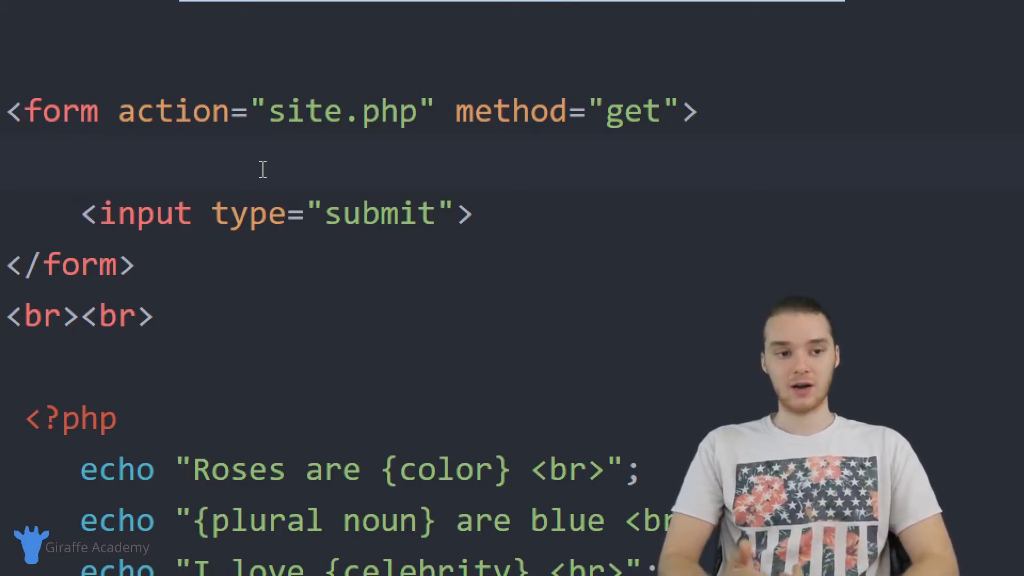
# Add a Color label with a text input named color followed by <br>
pyautogui.click(82, 162)
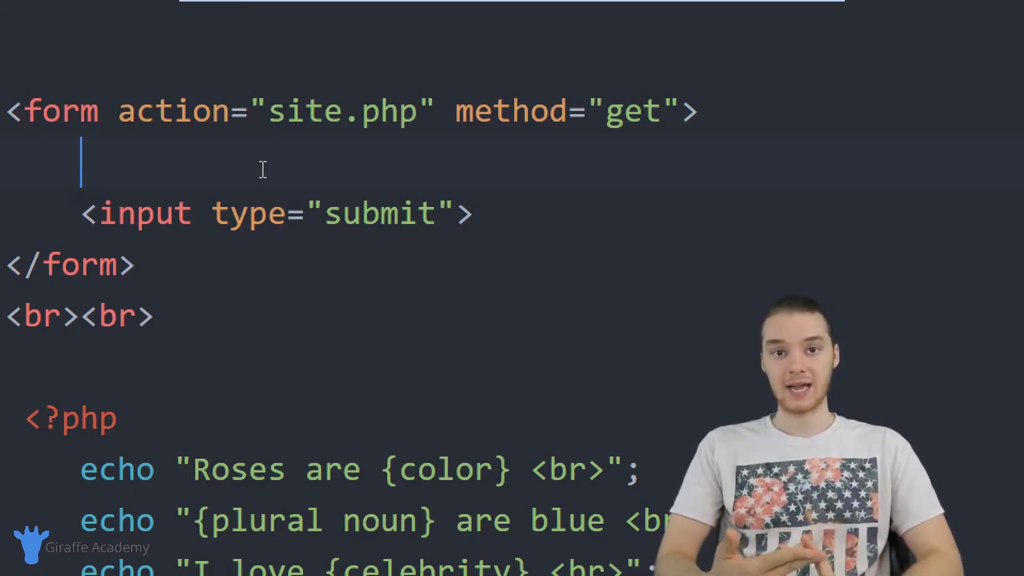
pyautogui.write('Color:')
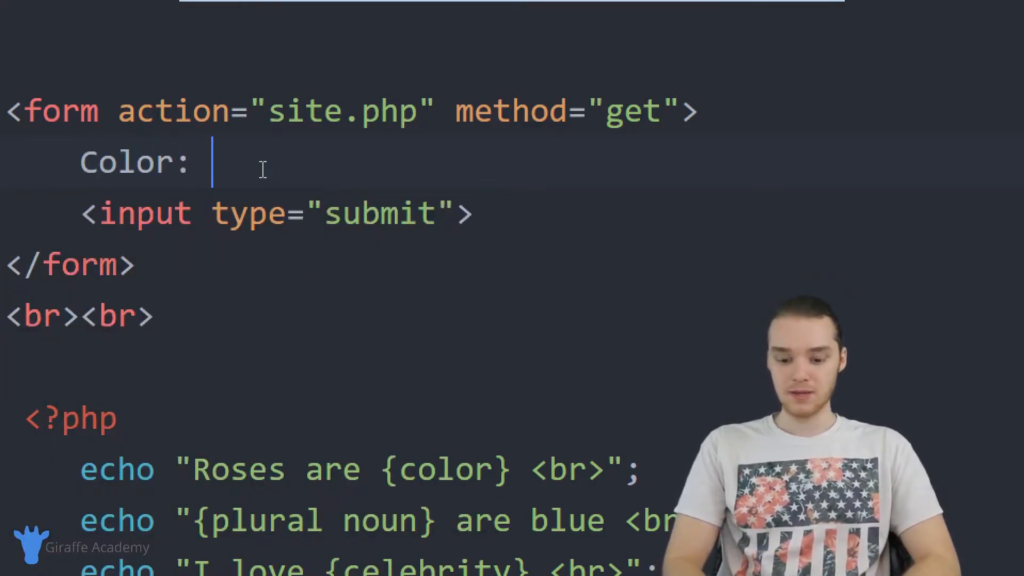
pyautogui.write('<')
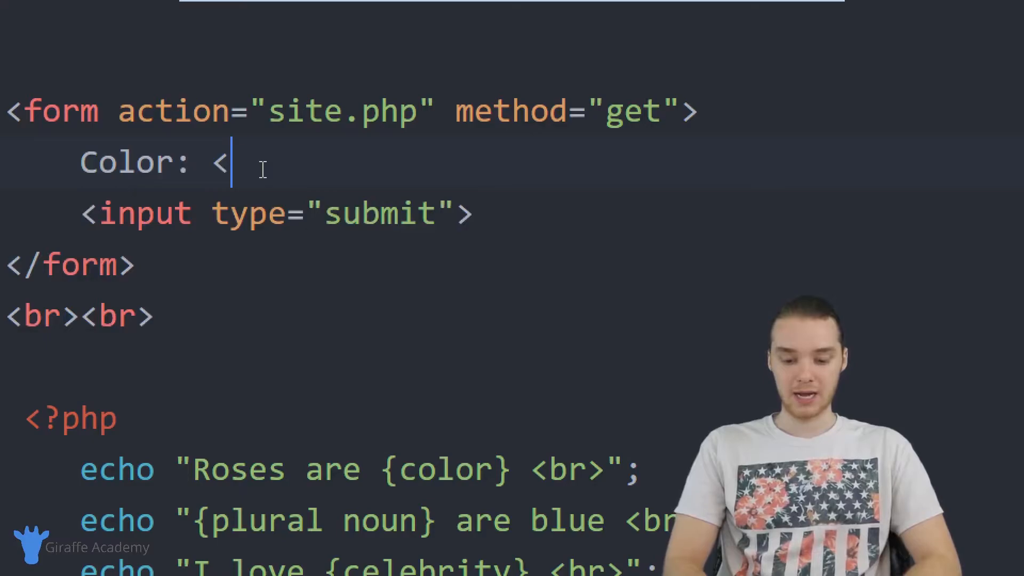
pyautogui.write('input type')
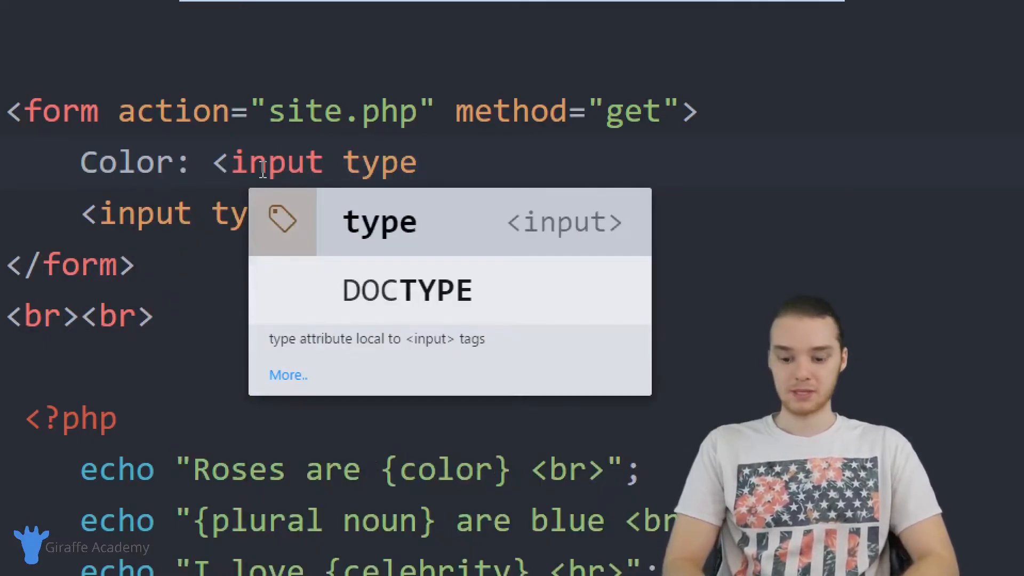
pyautogui.write('="text" name=')
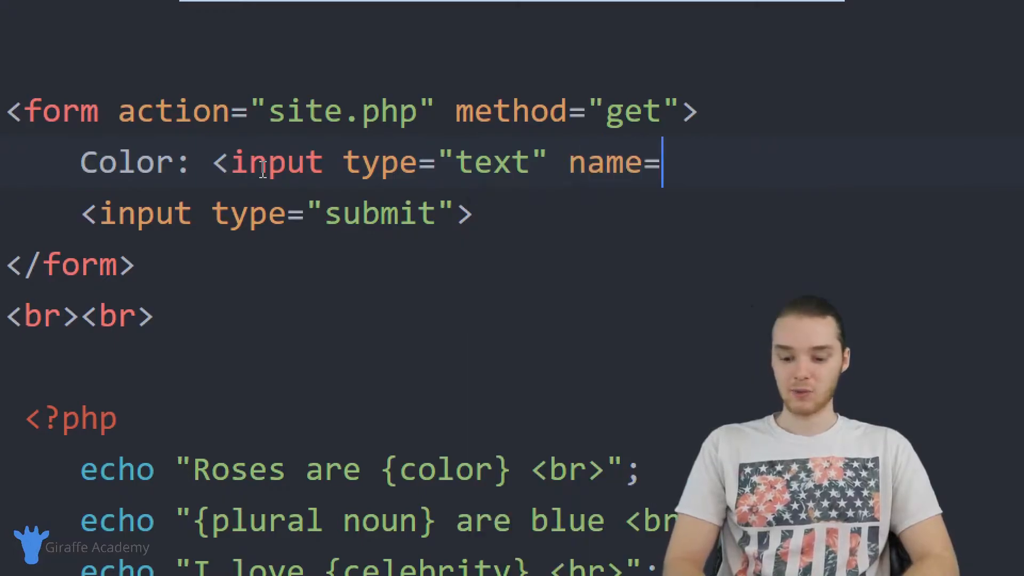
pyautogui.write('"color">')
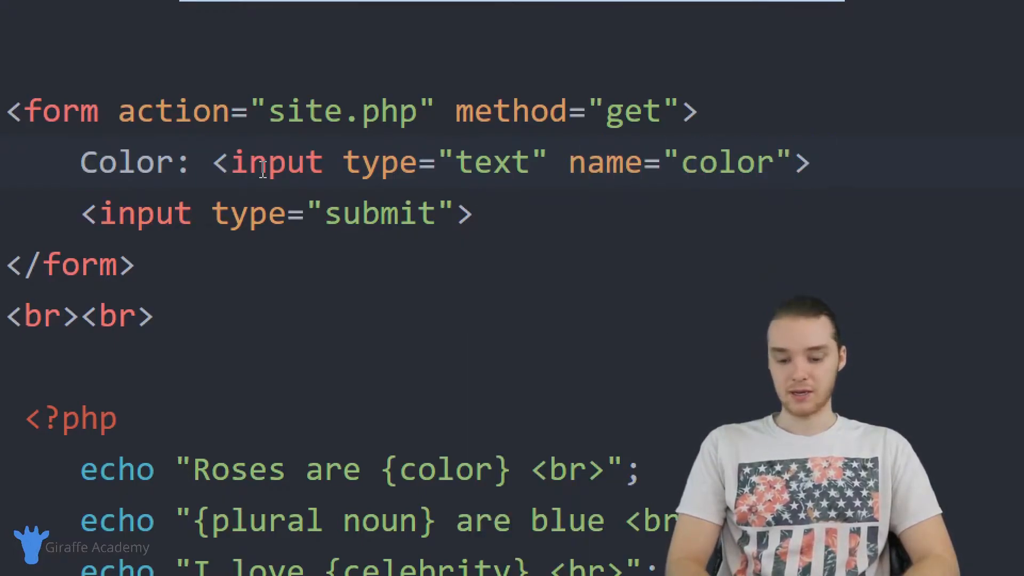
pyautogui.write('<br>')
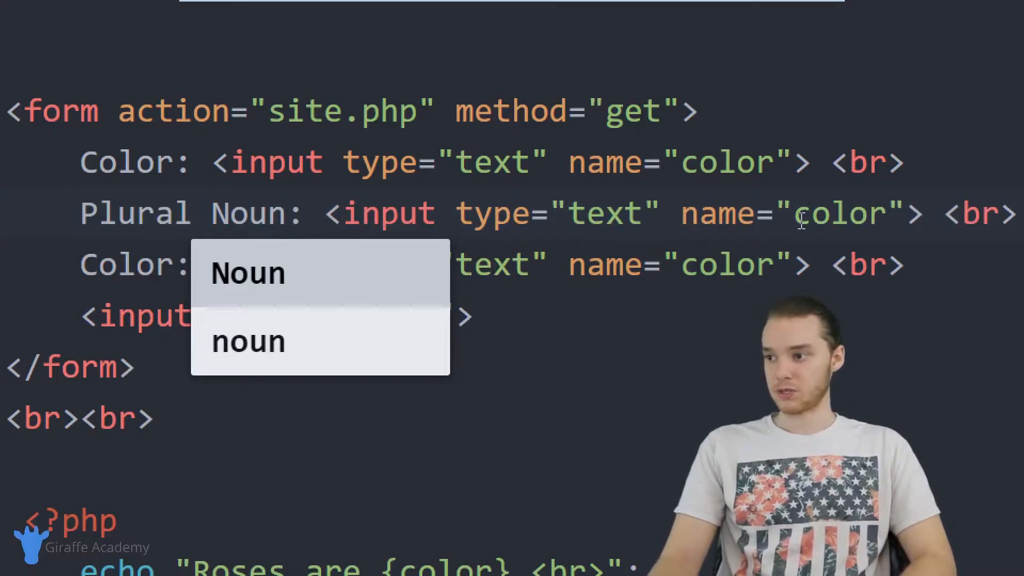
# Add Plural Noun and Celebrity labels with text inputs named pluralNoun and celebrity
pyautogui.write('plural')
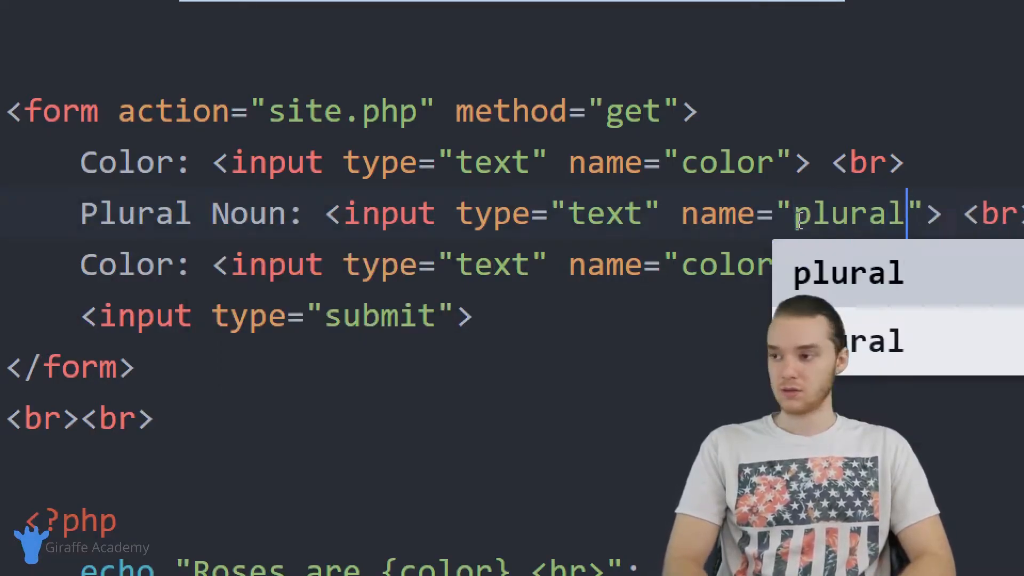
pyautogui.write('Noun')
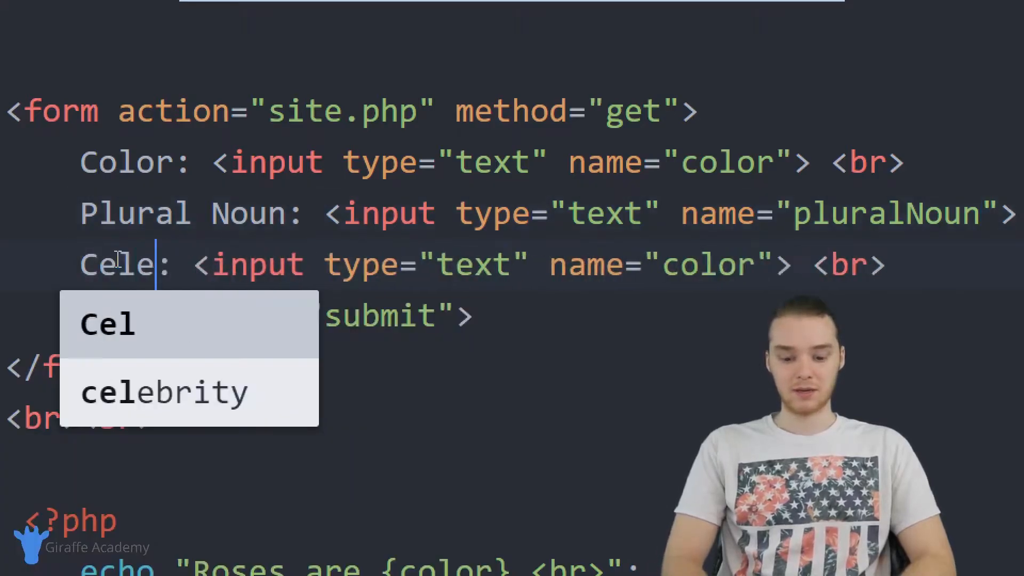
pyautogui.write('ebrity')
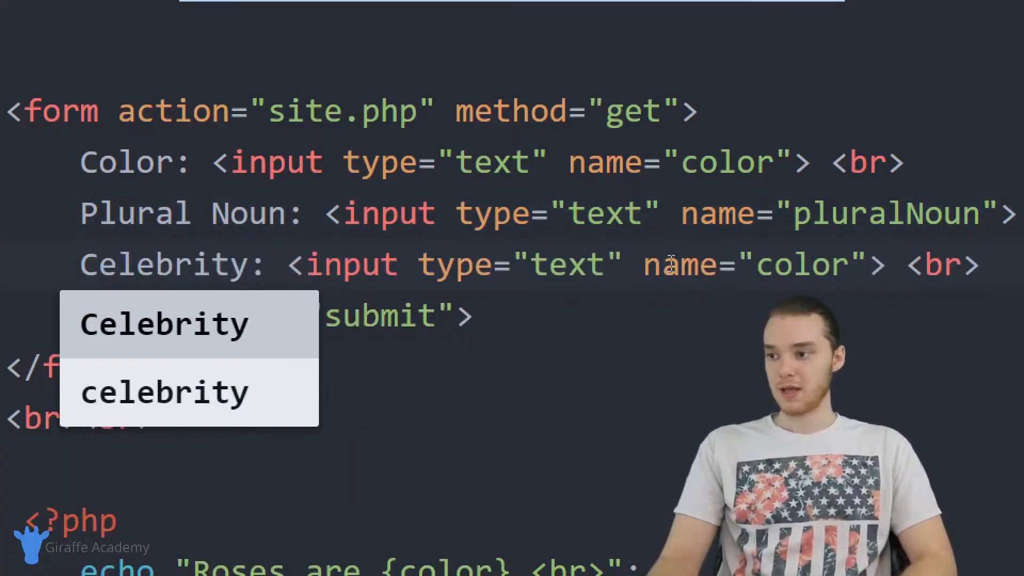
pyautogui.write('celebrity')
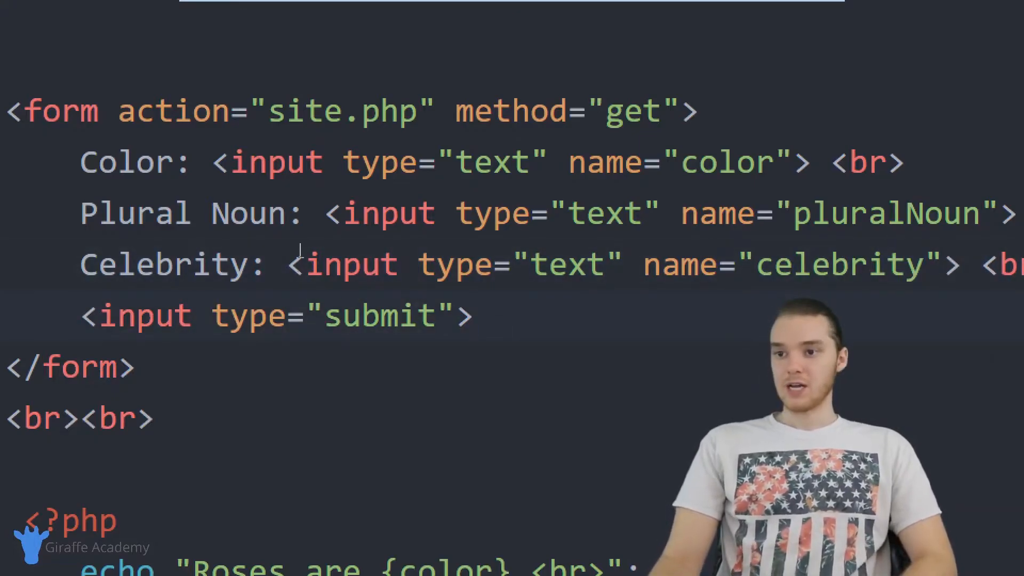
pyautogui.moveTo(212, 162); pyautogui.dragTo(566, 162)
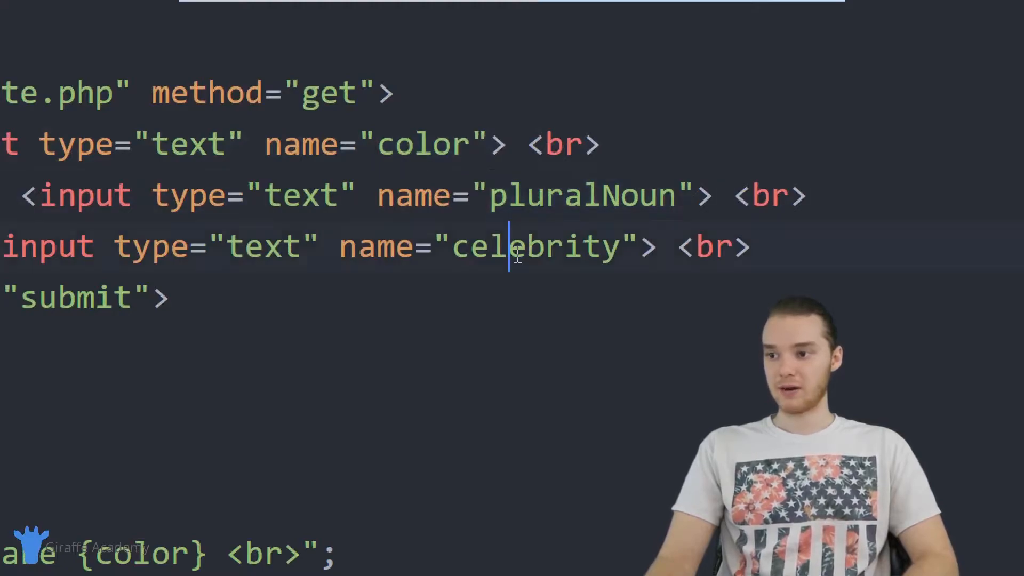
# Open a blank line just after <?php, above the echo statements
pyautogui.doubleClick(536, 246)
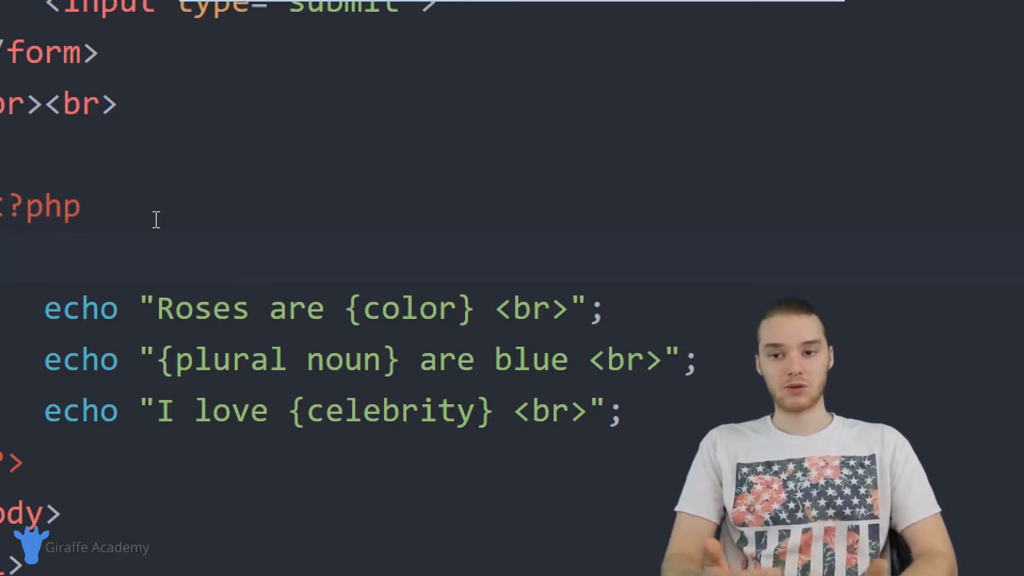
# Write $color = $_GET["color"]; at the top of the PHP block
pyautogui.scroll(-3)
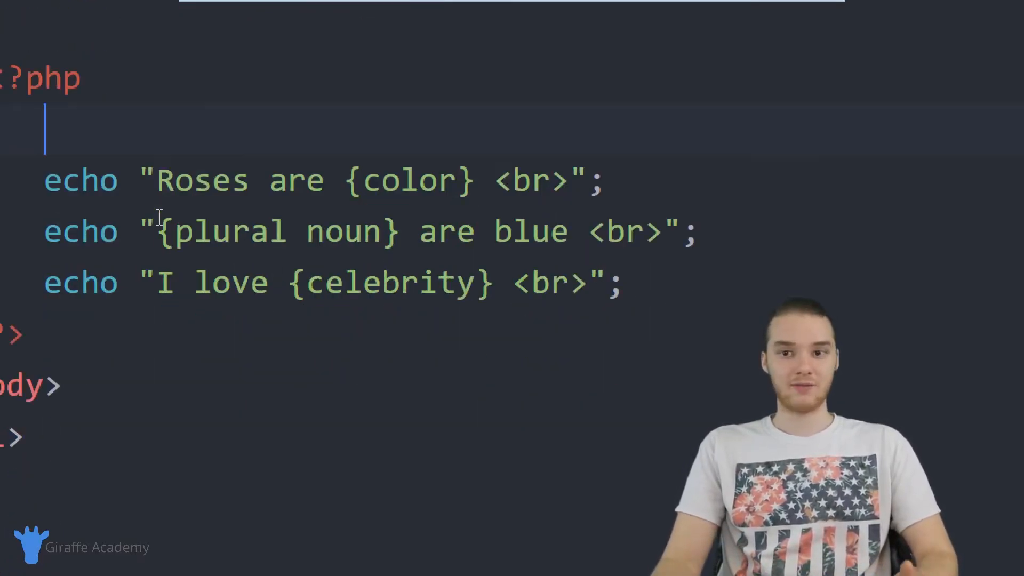
pyautogui.write('$')
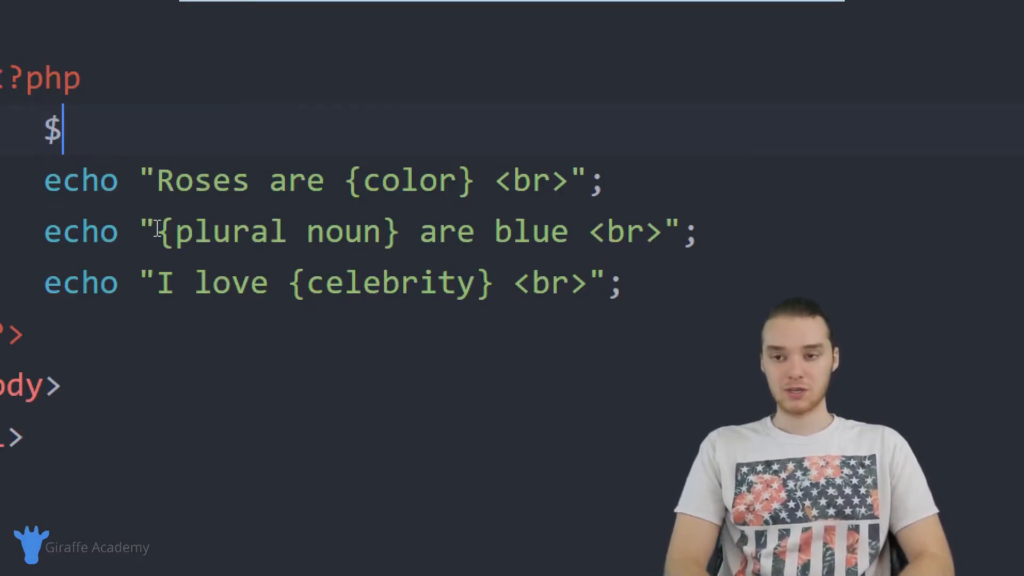
pyautogui.write('color')
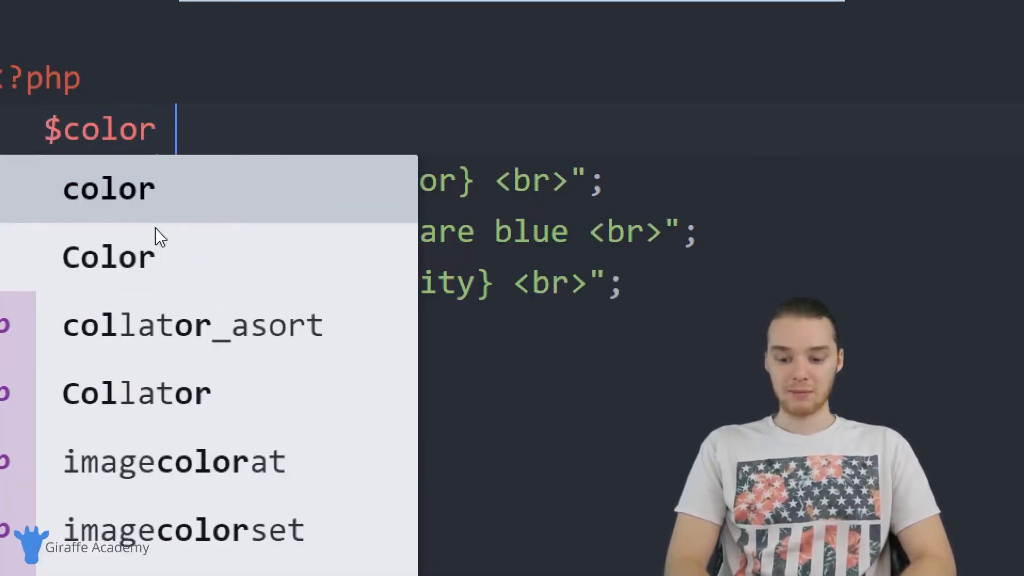
pyautogui.write('= $')
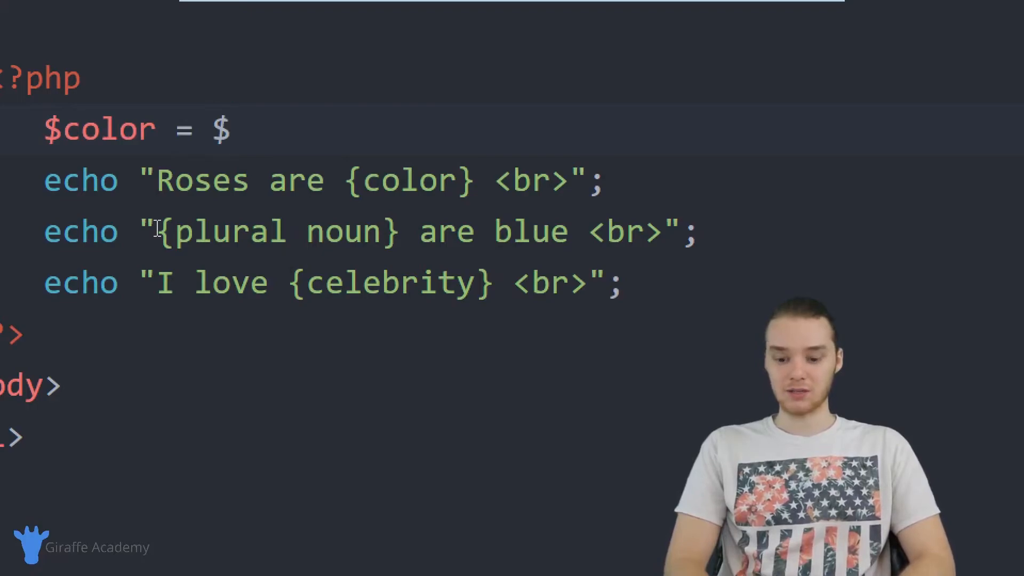
pyautogui.write('_GET')
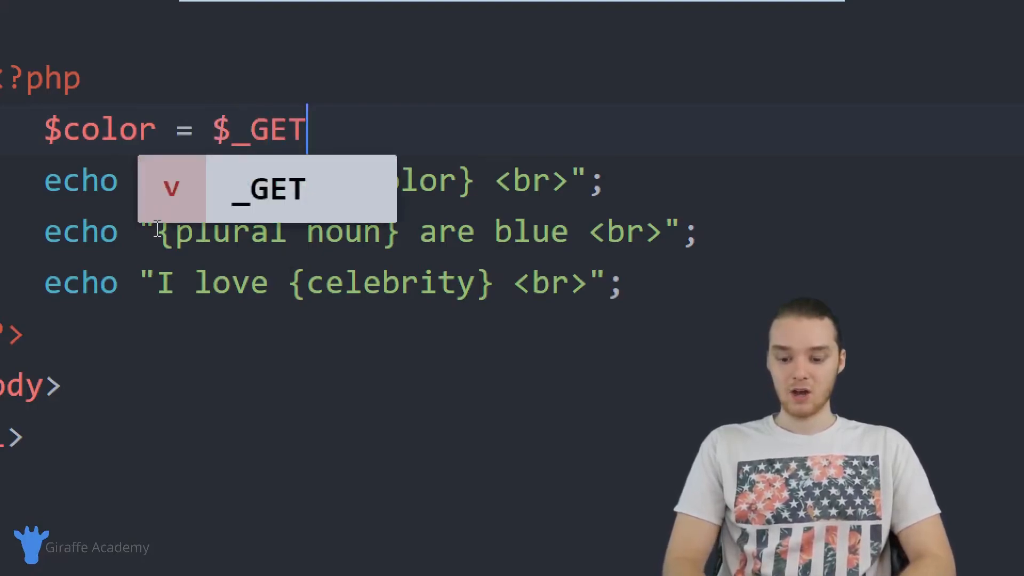
pyautogui.write('[""]')
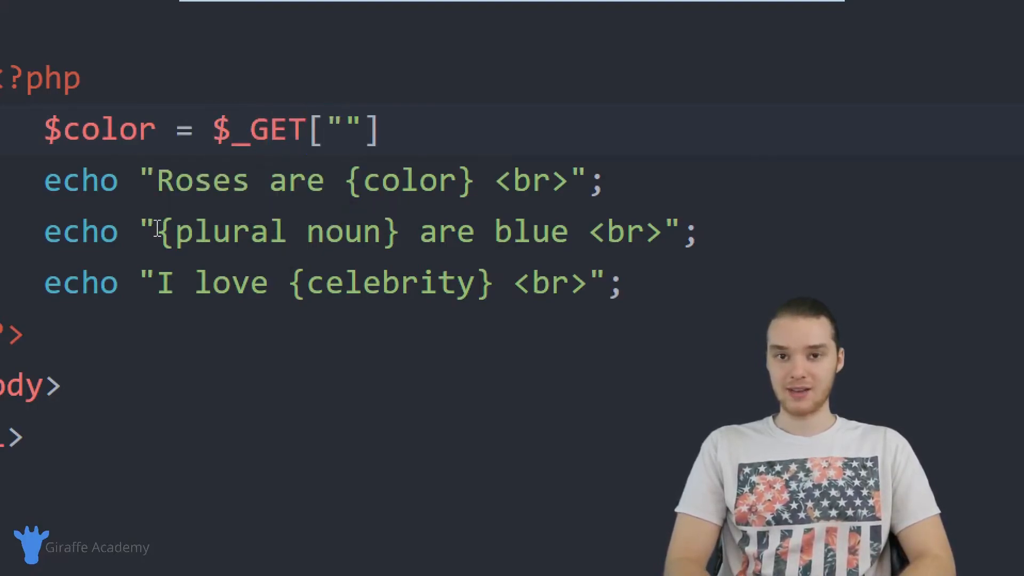
pyautogui.write('color')
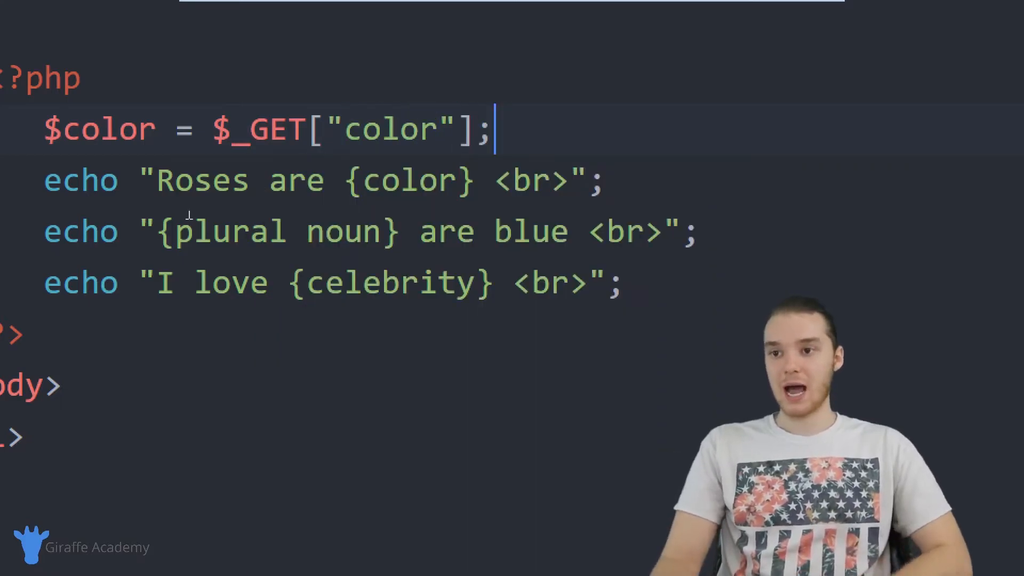
pyautogui.moveTo(212, 129); pyautogui.dragTo(496, 129)
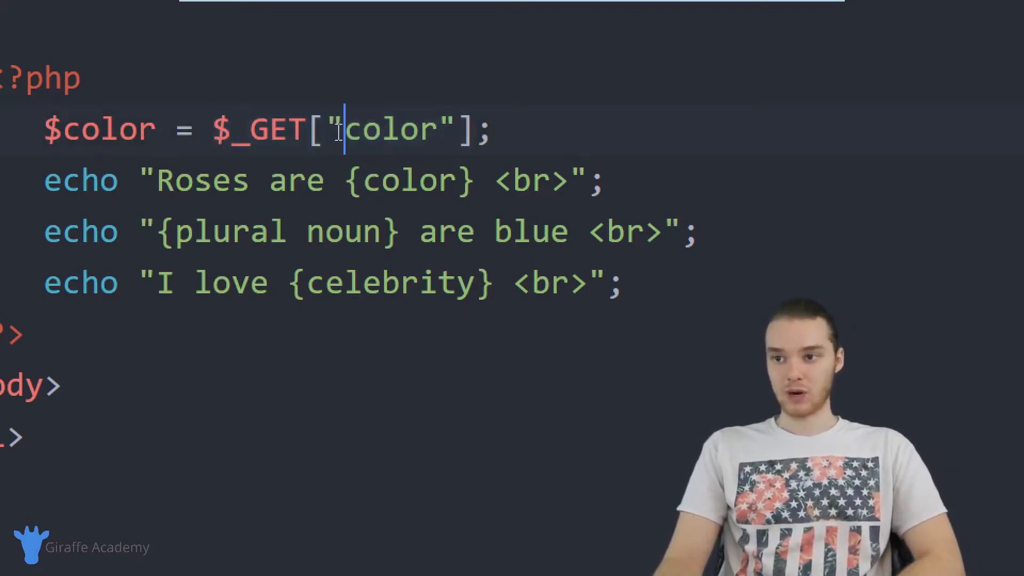
# Add $pluralNoun = $_GET["pluralNoun"]; and $celebrity = $_GET["celebrity"]; below it
pyautogui.doubleClick(389, 129)
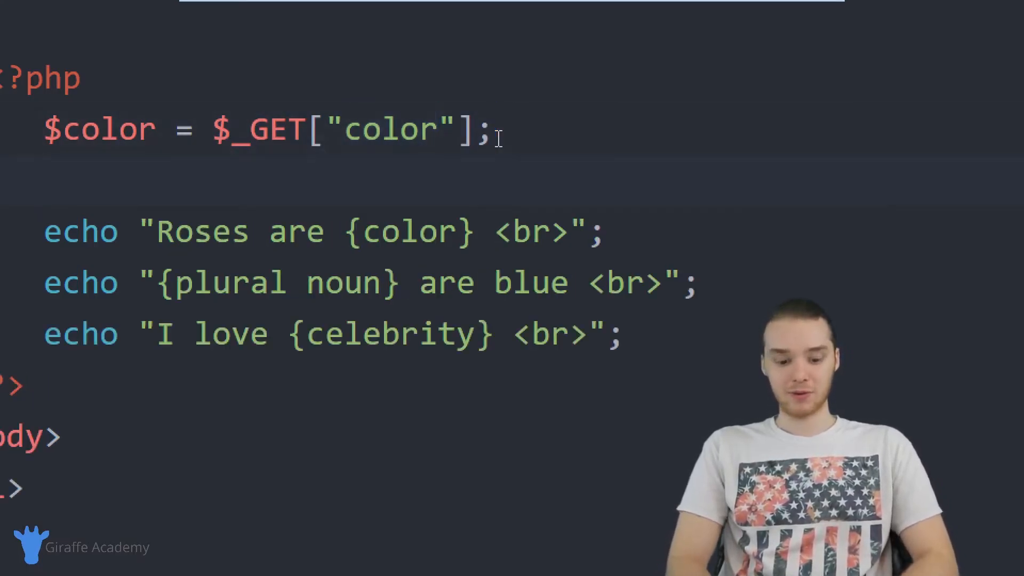
pyautogui.write('$pluralNoun')
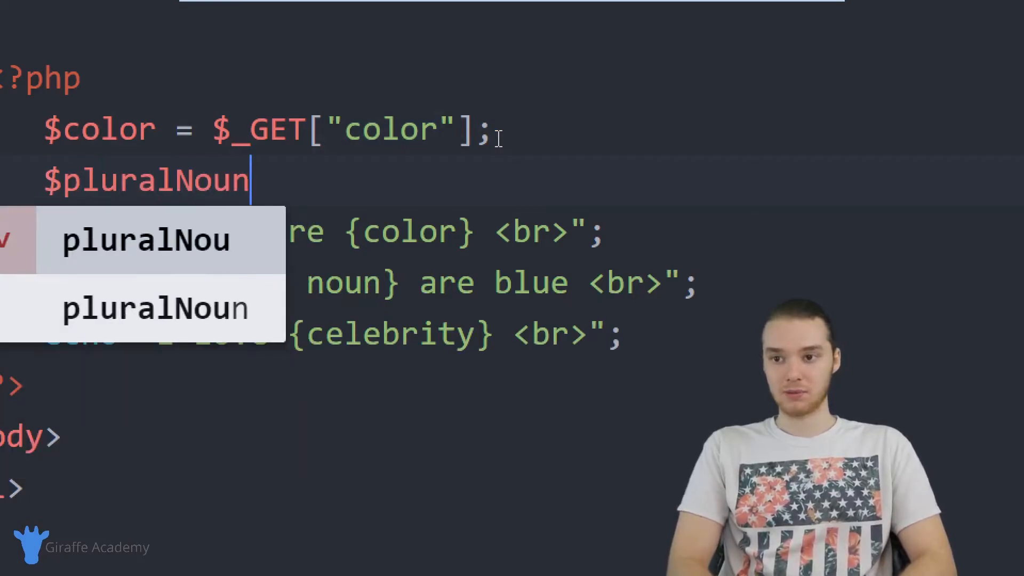
pyautogui.write('= $')
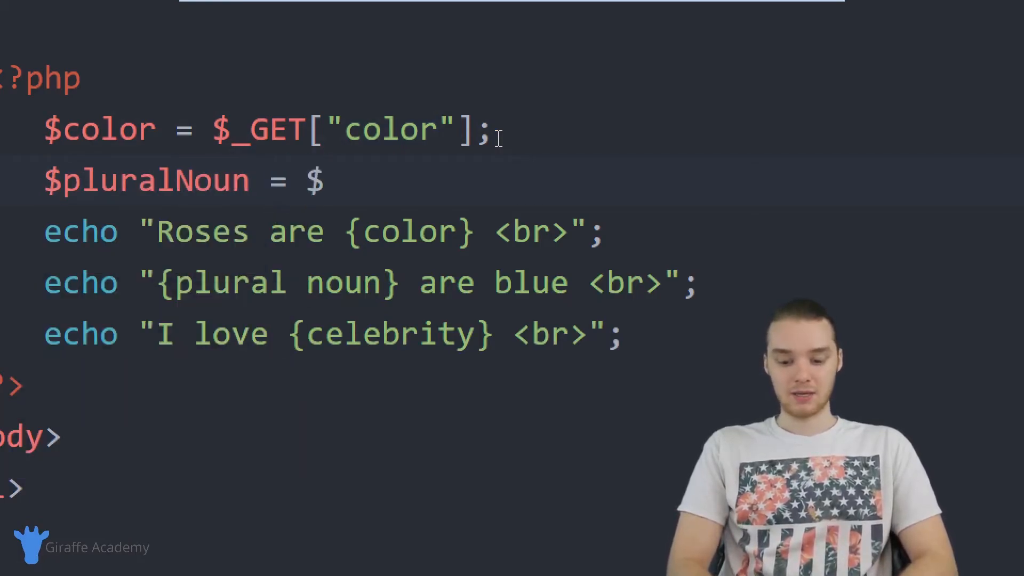
pyautogui.write('_GET[""]')
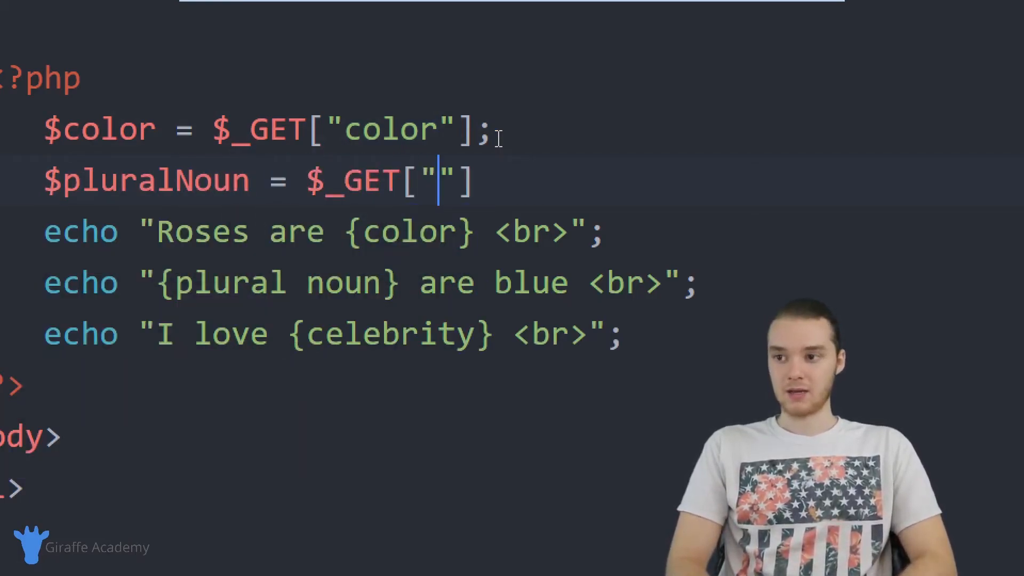
pyautogui.write('pluralNoun')
pyautogui.write('$')
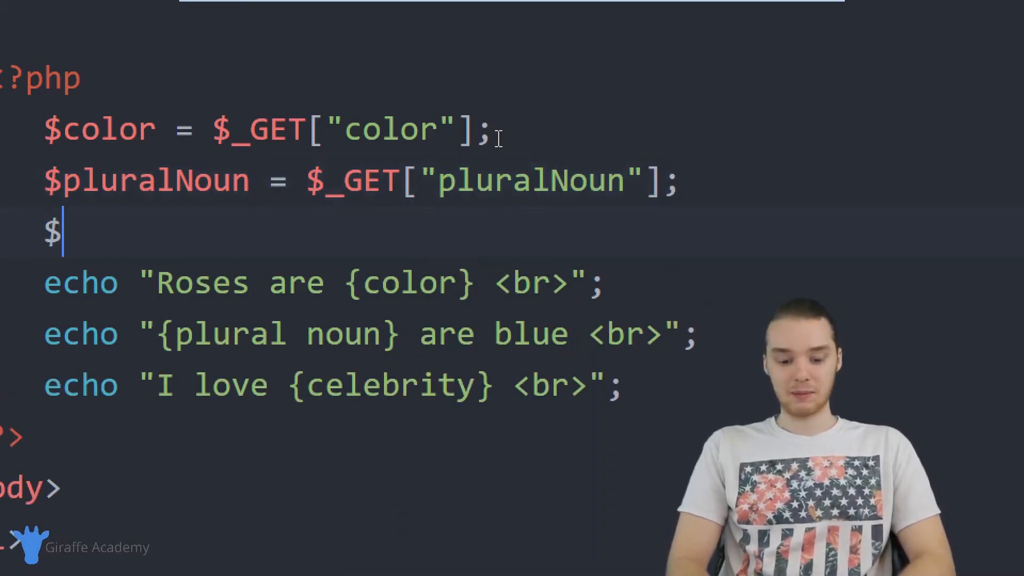
pyautogui.write('celebrity')
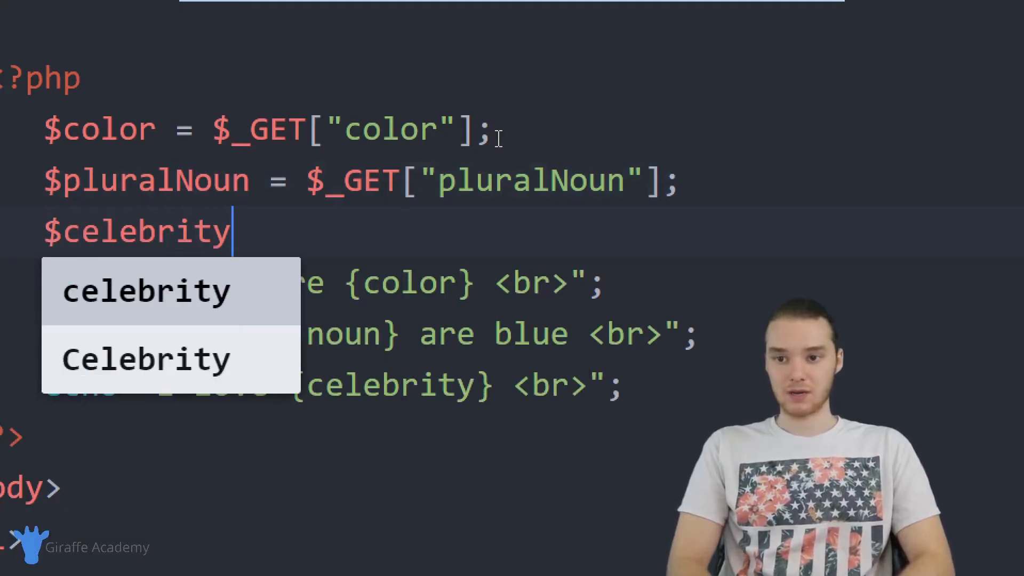
pyautogui.write('=')
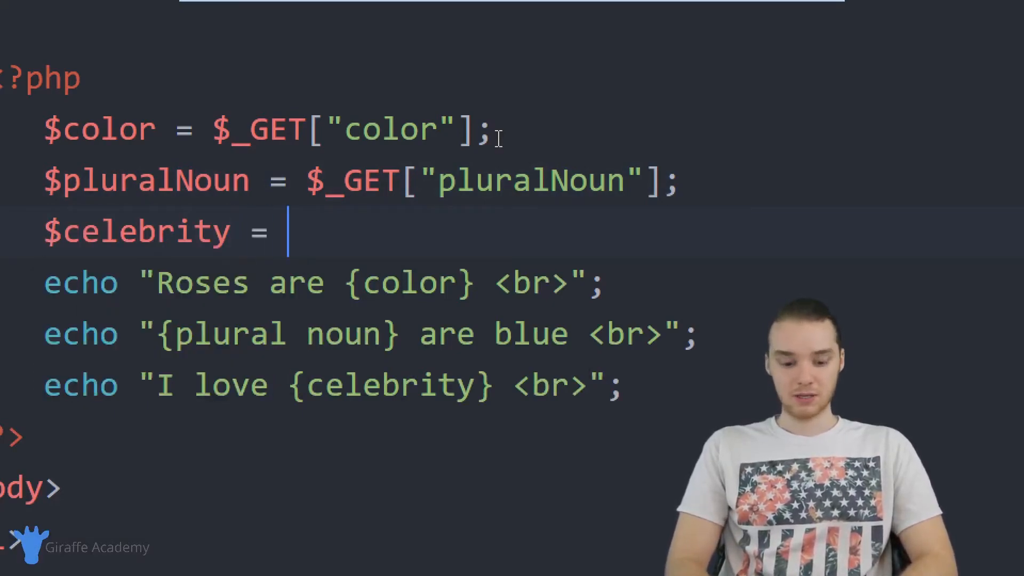
pyautogui.write('$_GET')
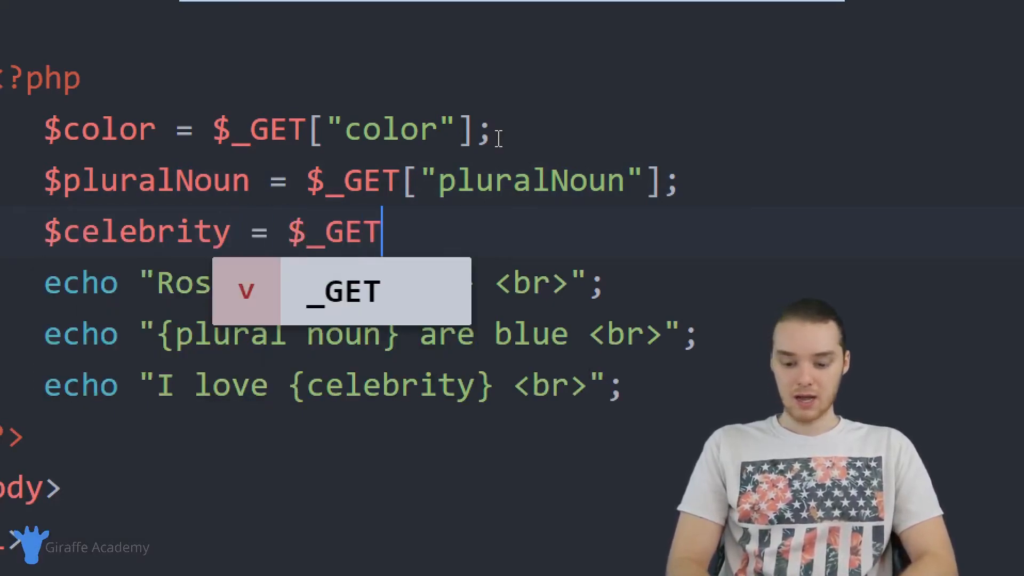
pyautogui.write('["celebri')
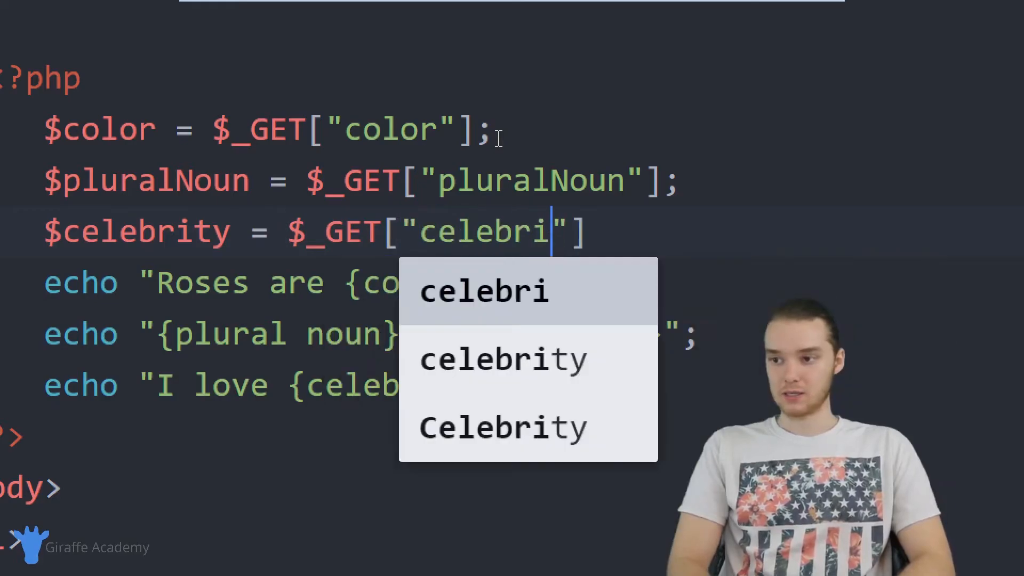
pyautogui.click(503, 359)
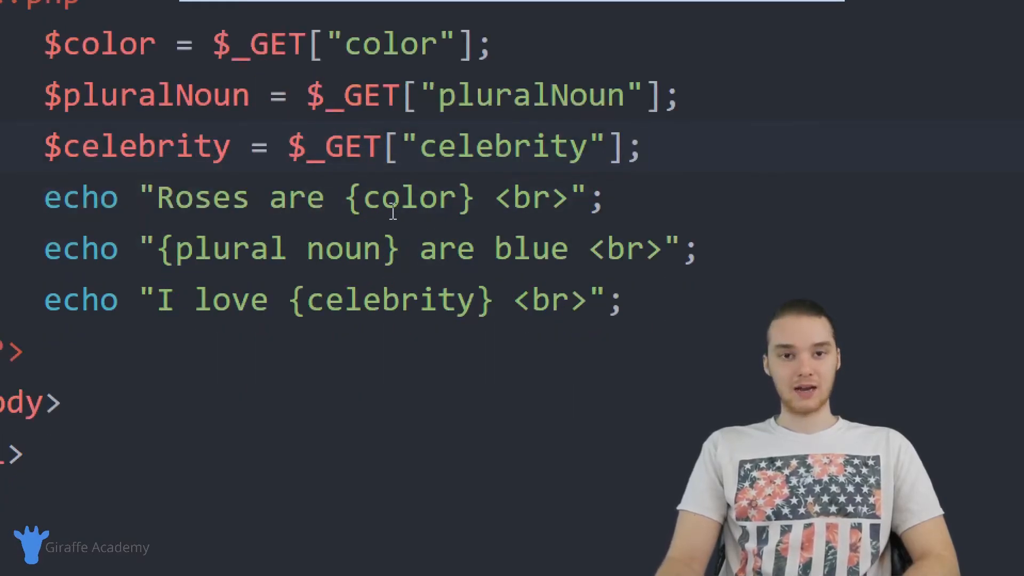
# Swap the {color}, {plural noun} and {celebrity} placeholders for $color, $pluralNoun and $celebrity
pyautogui.doubleClick(410, 198)
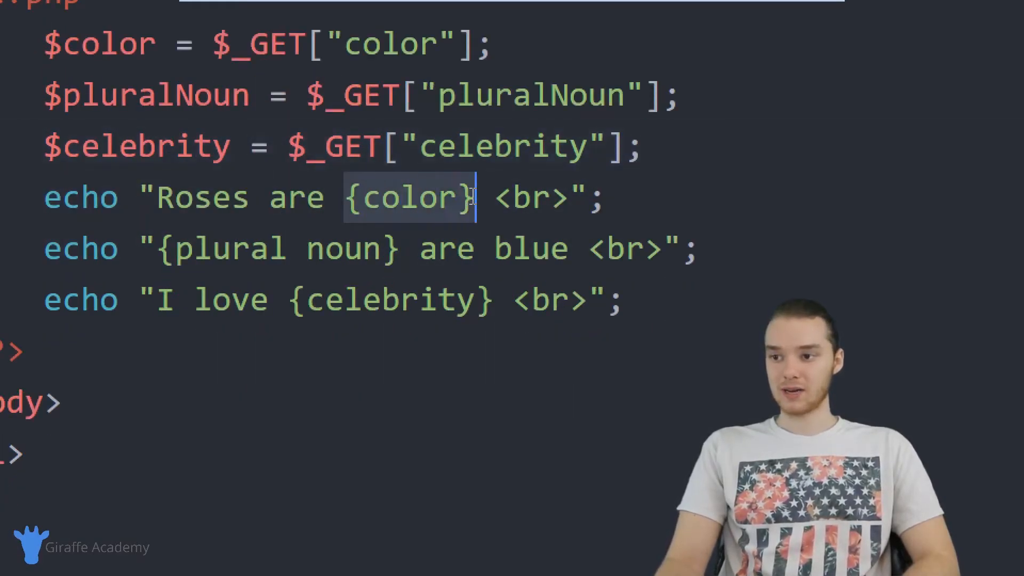
pyautogui.write('$')
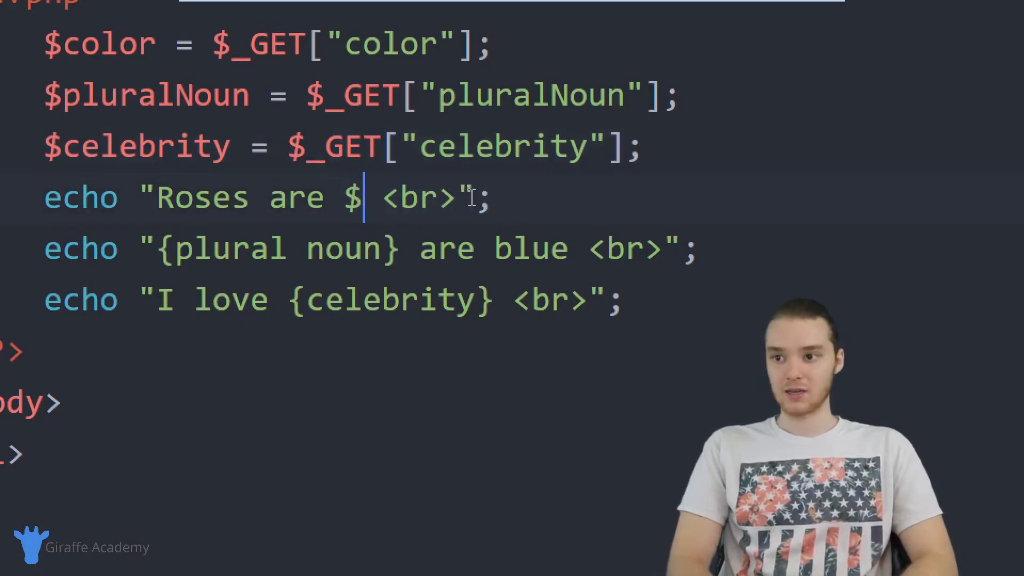
pyautogui.write('color')
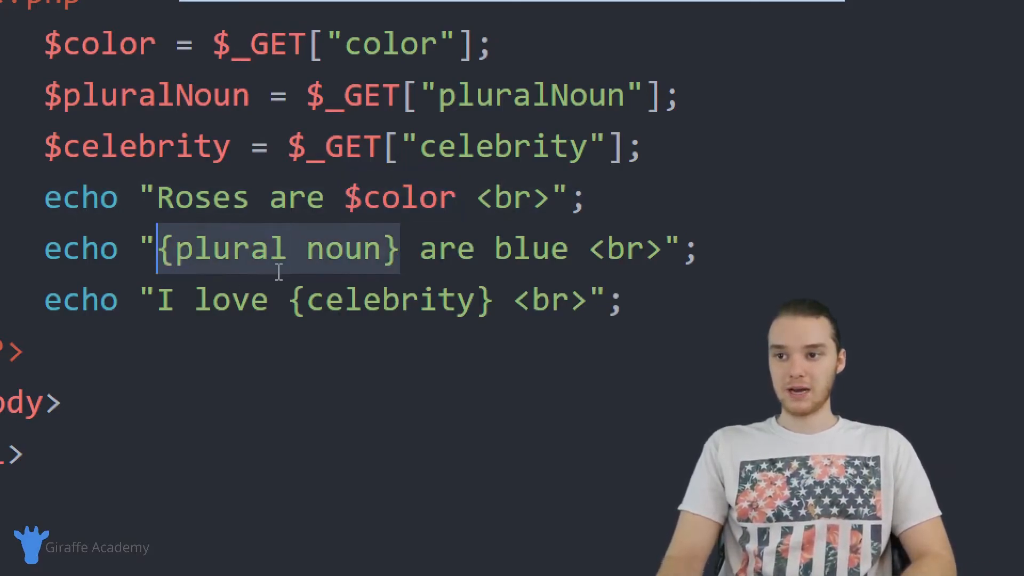
pyautogui.write('$plura')
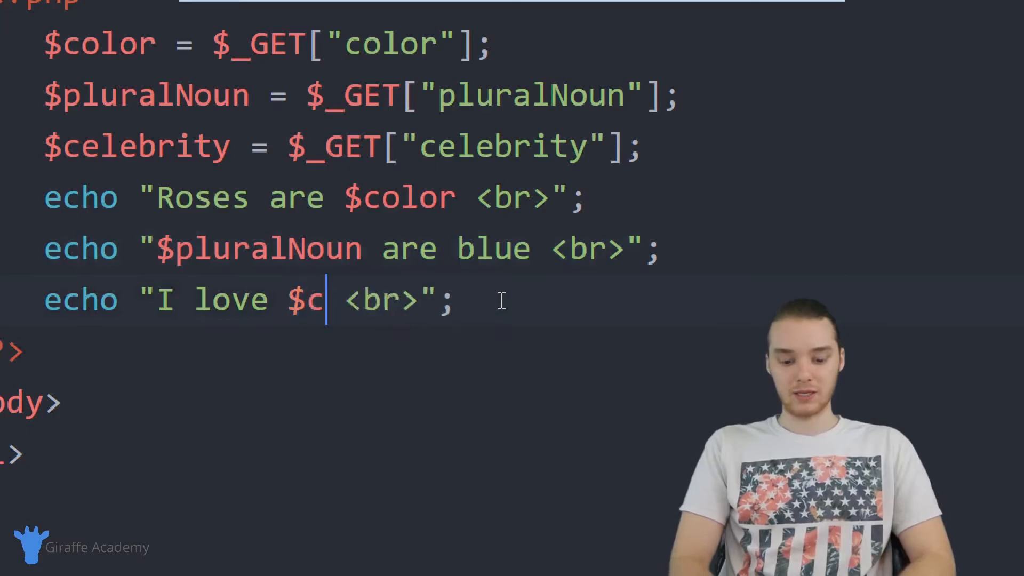
pyautogui.write('elebrity')
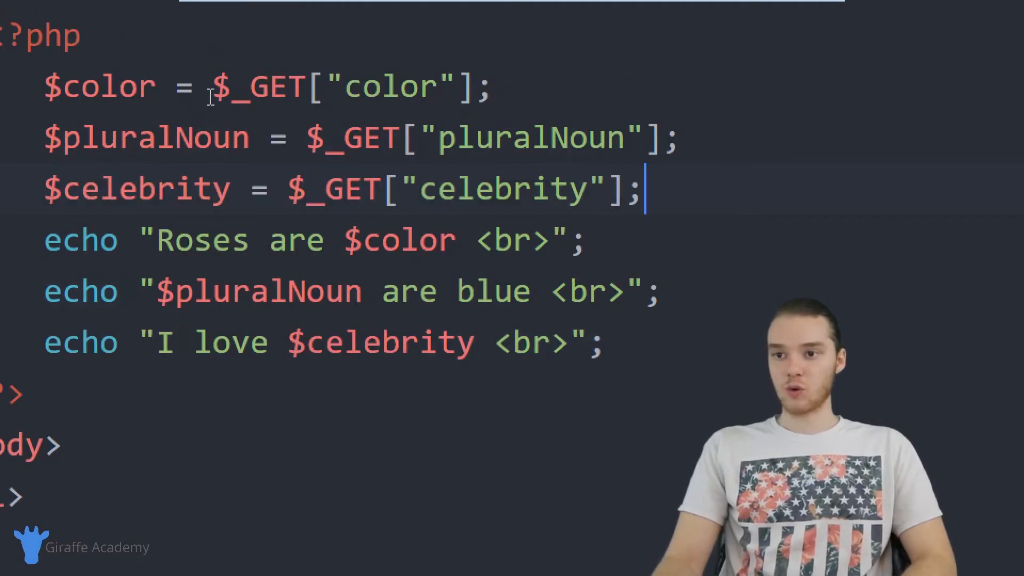
pyautogui.doubleClick(353, 86)
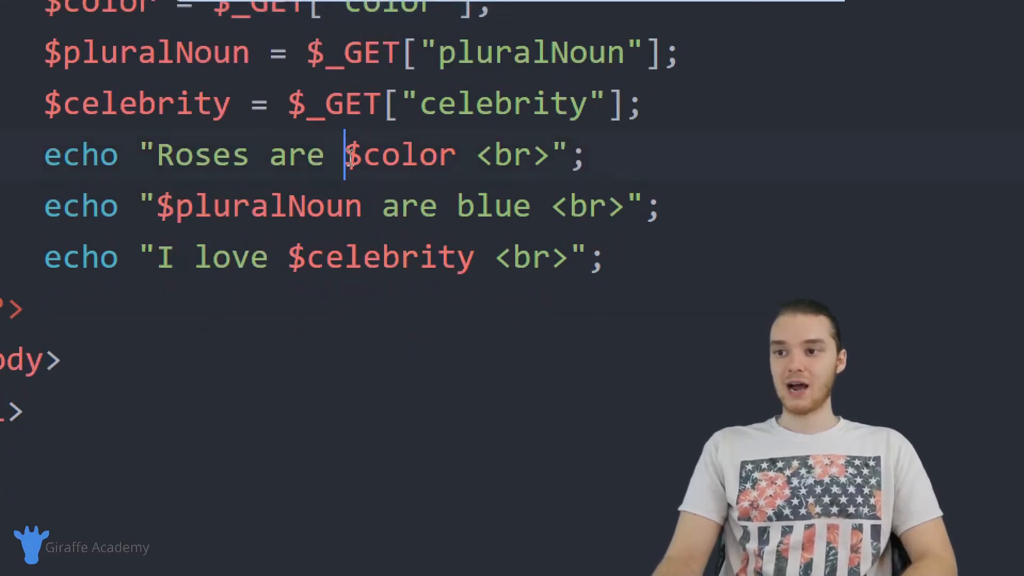
pyautogui.doubleClick(400, 155)
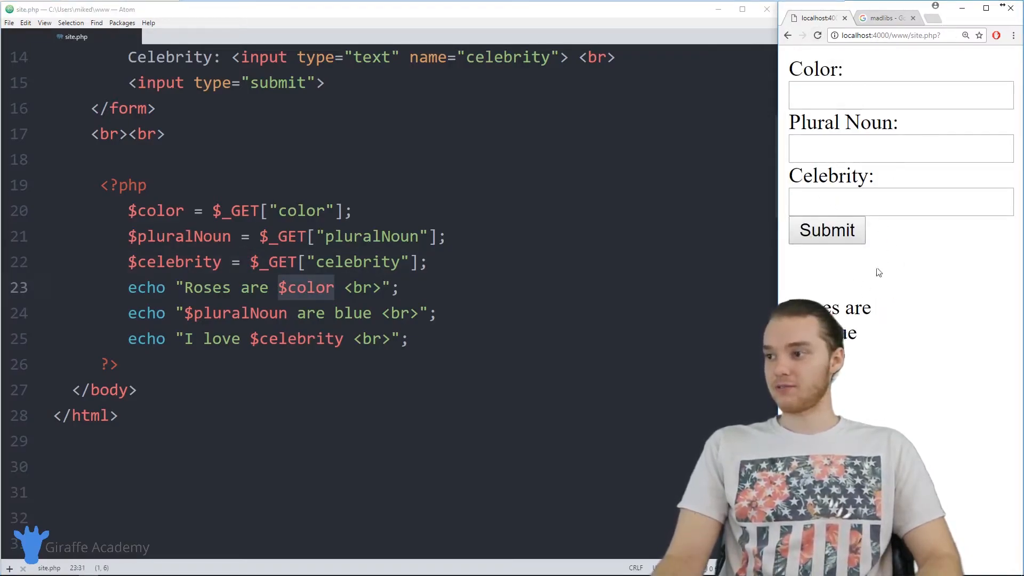
pyautogui.moveTo(869, 412)
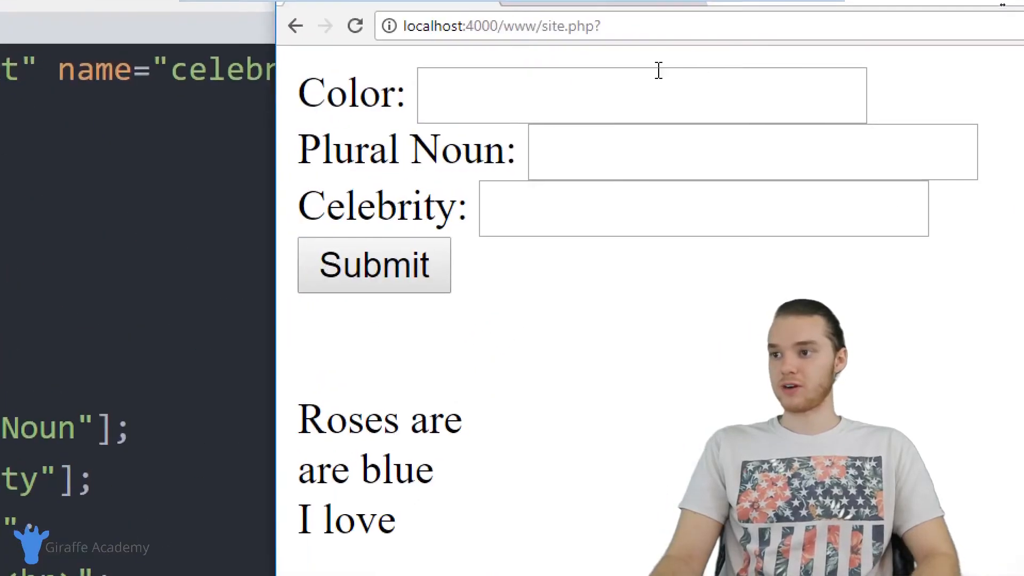
# Enter Magenta, Microwaves and Tom Hanks into the Color, Plural Noun and Celebrity fields
pyautogui.write('Magenta')
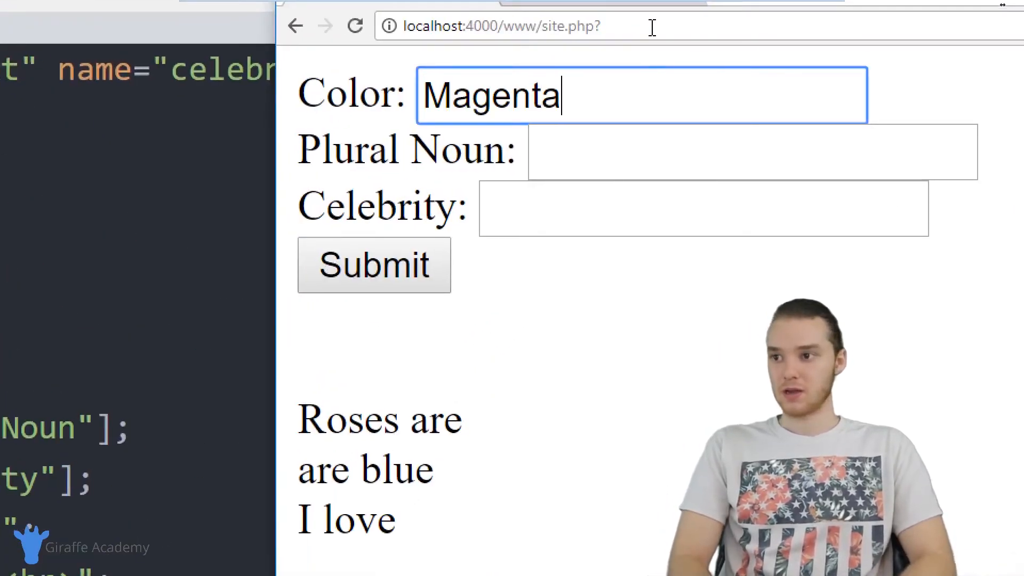
pyautogui.click(751, 152)
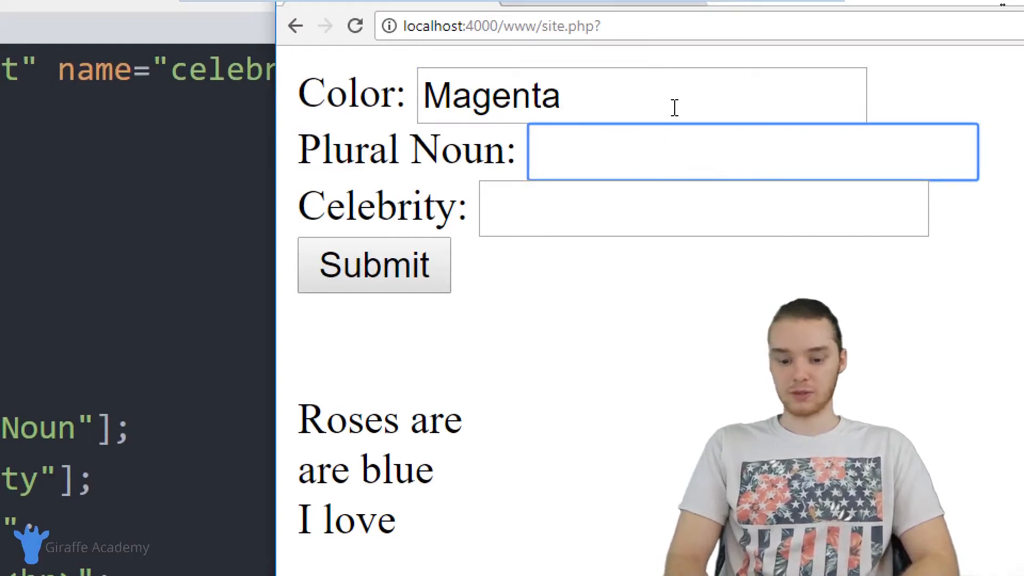
pyautogui.write('Microwaves')
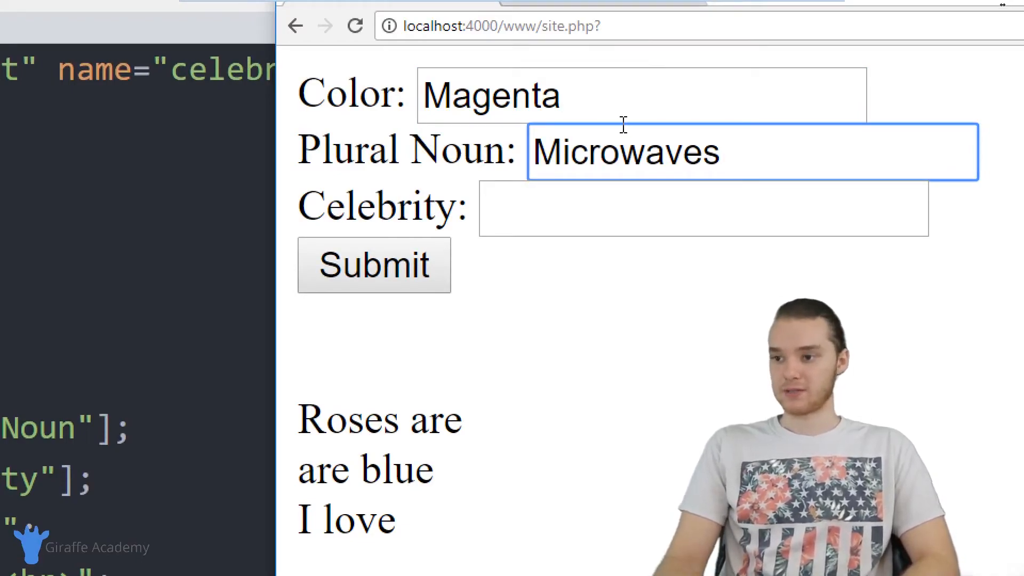
pyautogui.write('Tom H')
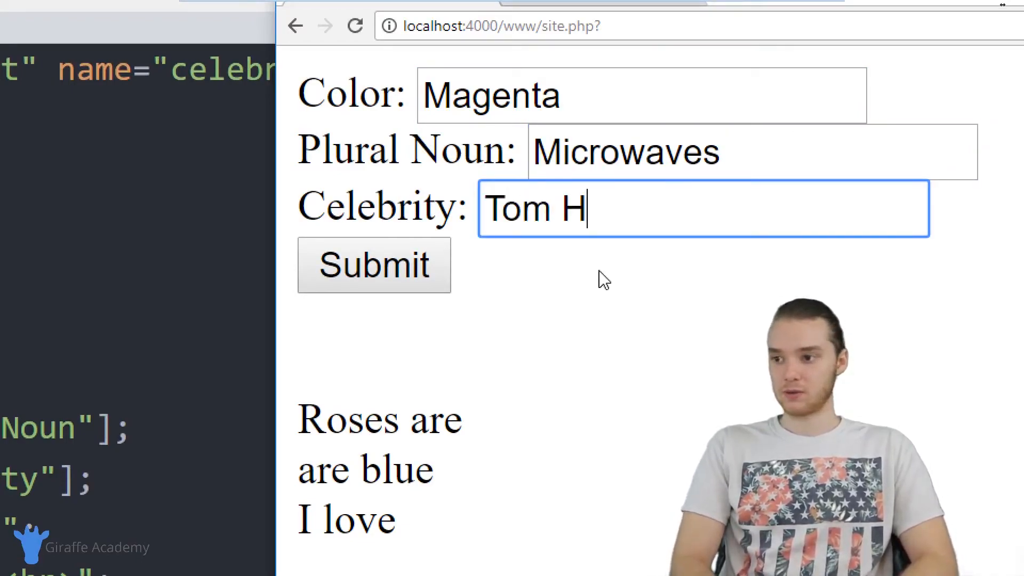
pyautogui.write('anks')
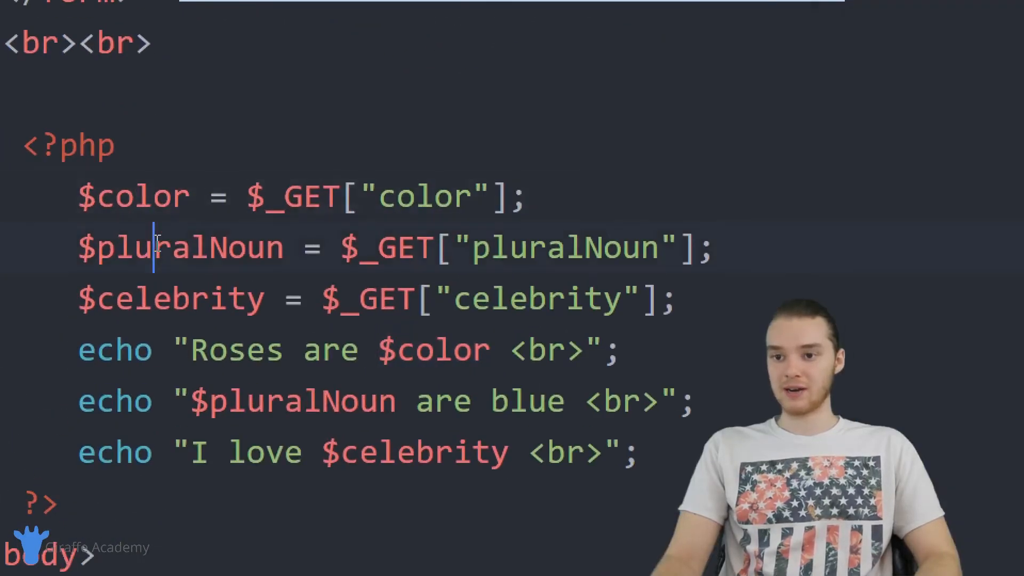
# Submit the form so the page reads Roses are Magenta, Microwaves are blue, I love Tom Hanks
pyautogui.doubleClick(170, 299)
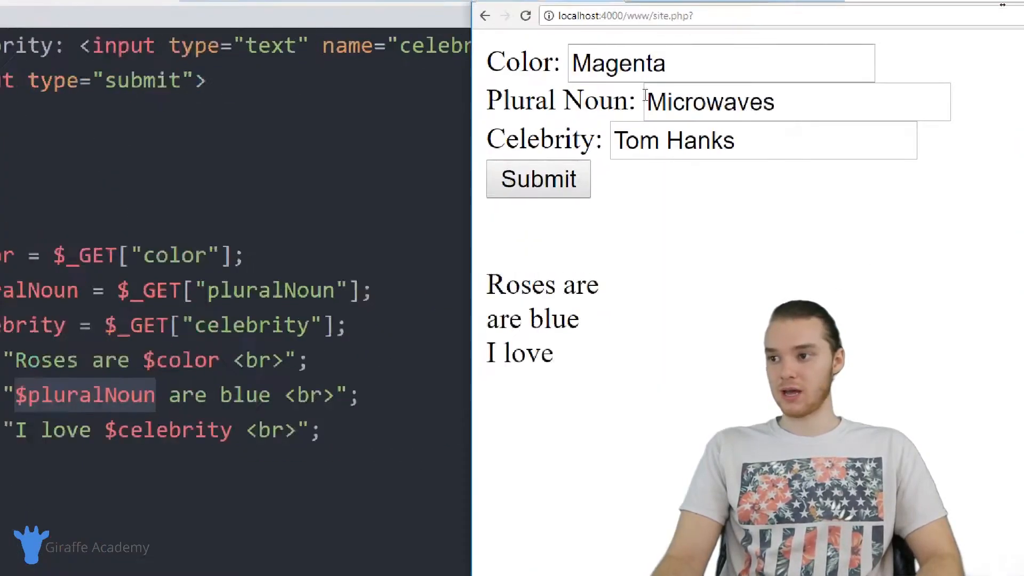
pyautogui.click(537, 178)
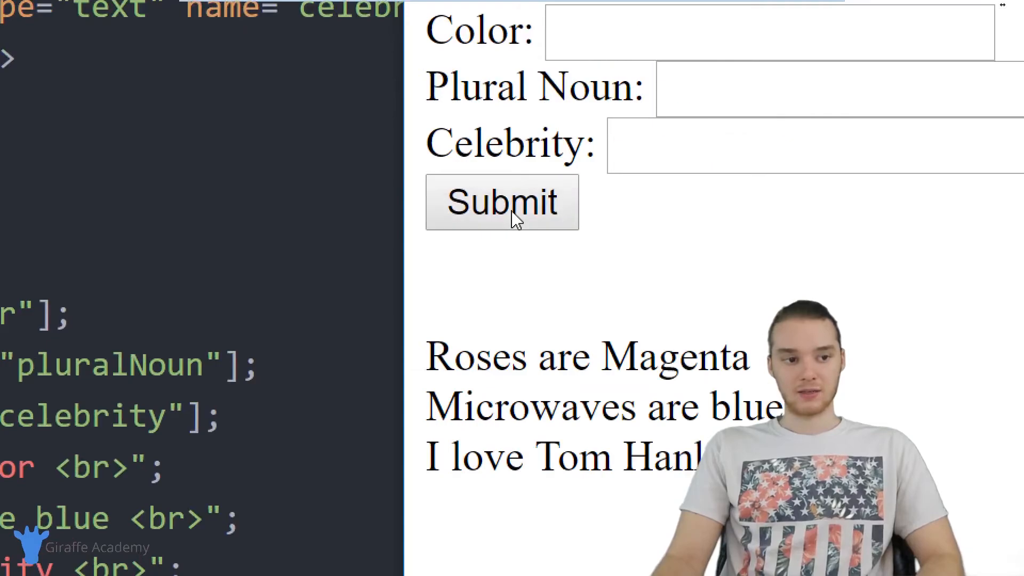